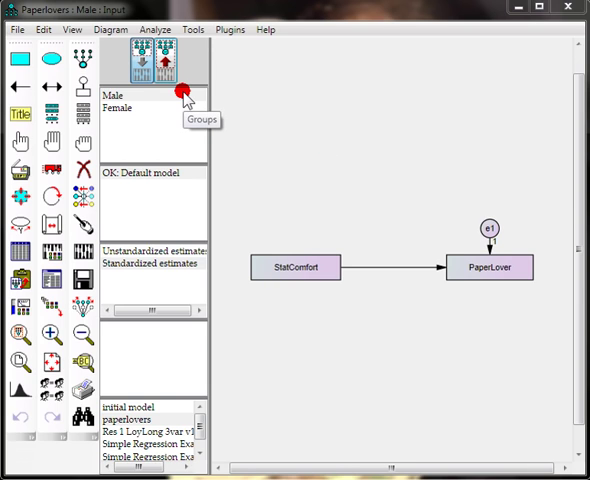
pyautogui.moveTo(396, 192)
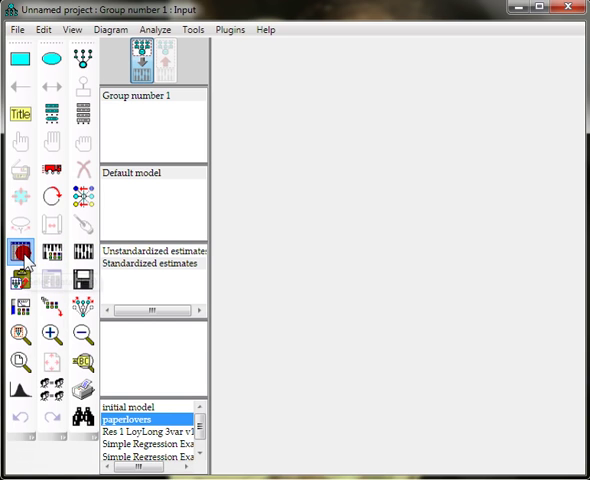
# Attach Sohana_Constructs.sav from the Data folder as the group's data file
pyautogui.click(14, 245)
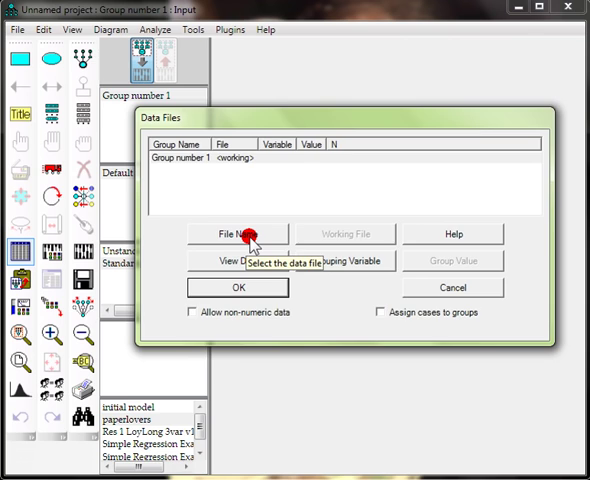
pyautogui.click(243, 233)
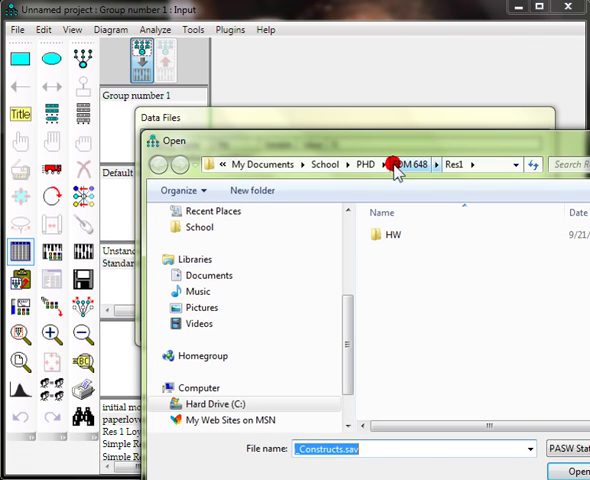
pyautogui.click(387, 163)
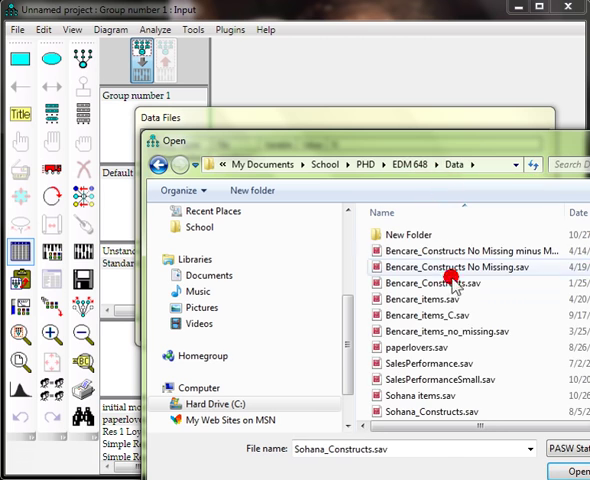
pyautogui.click(573, 470)
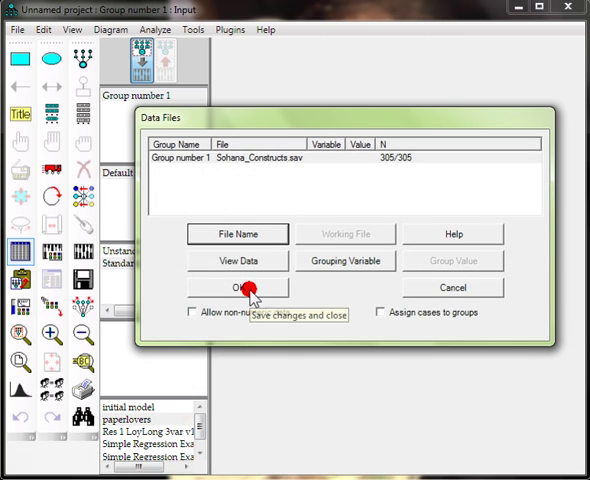
pyautogui.click(248, 287)
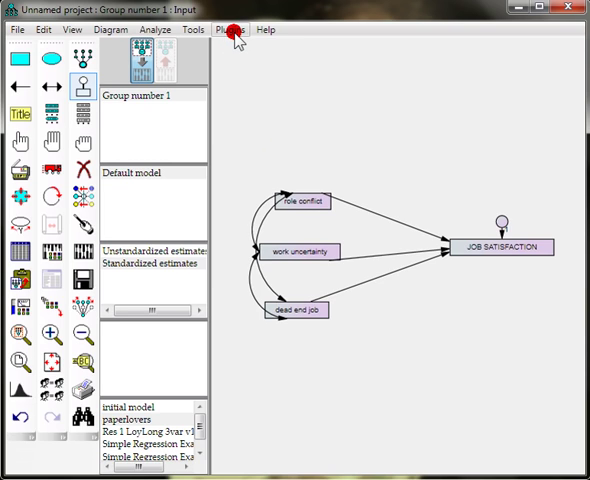
# Auto-name the unobserved variables with the plugin and save the model as LarryDemo.amw
pyautogui.click(228, 28)
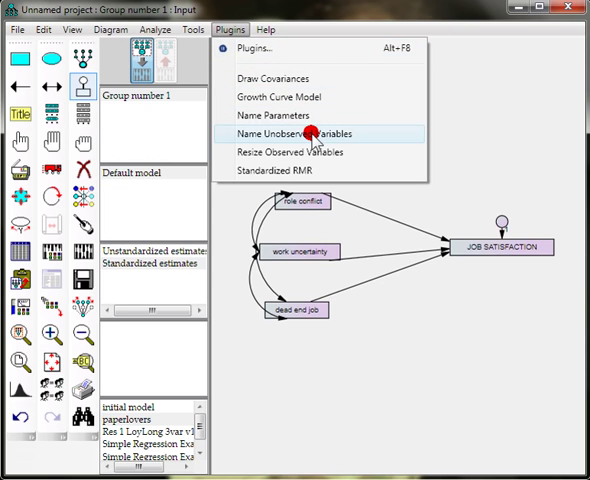
pyautogui.click(300, 134)
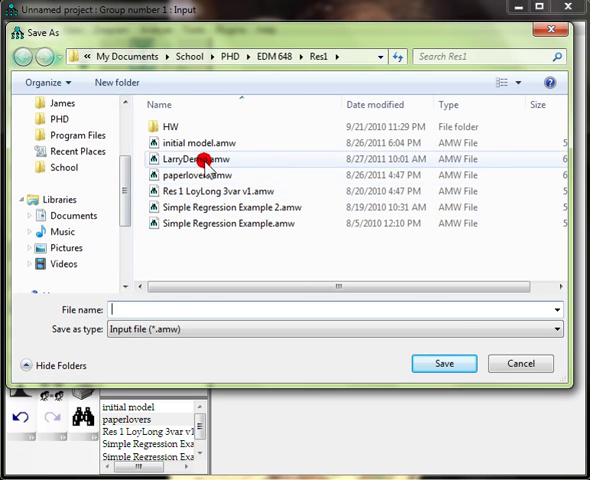
pyautogui.click(207, 159)
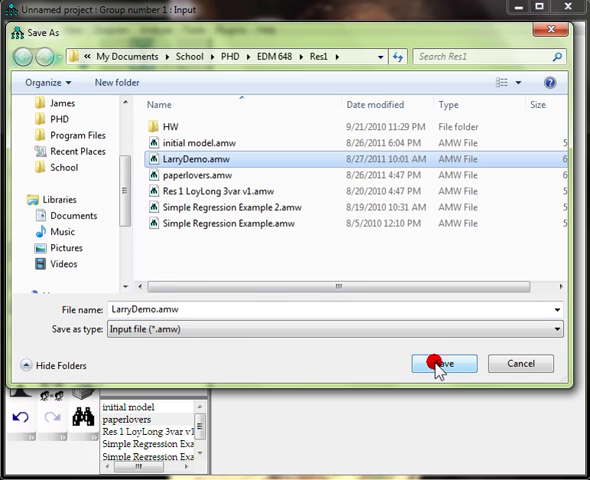
pyautogui.click(440, 363)
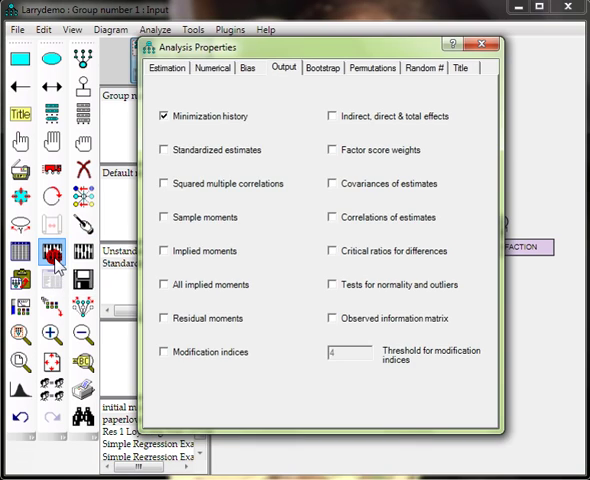
# Keep maximum likelihood estimation and enable Standardized estimates and Squared multiple correlations output
pyautogui.click(180, 67)
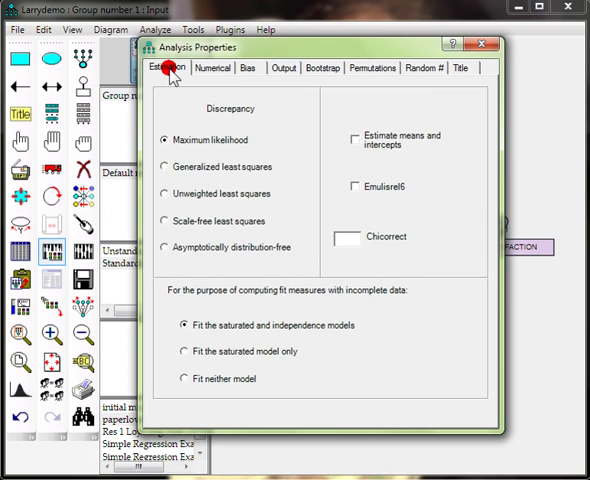
pyautogui.moveTo(378, 148)
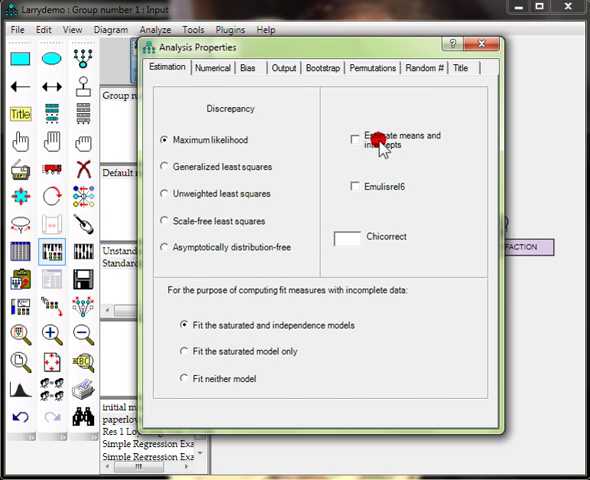
pyautogui.moveTo(302, 90)
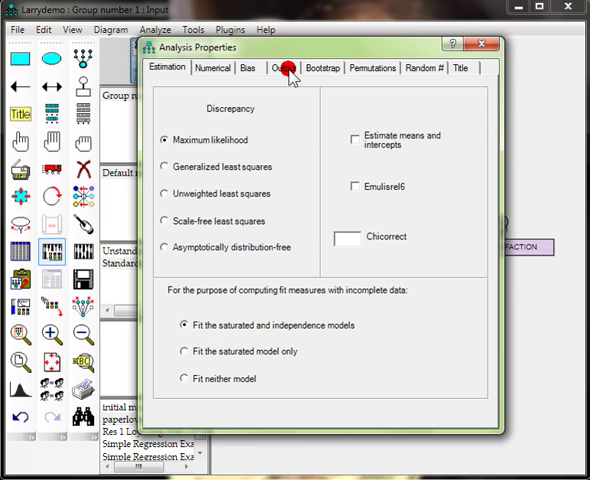
pyautogui.click(284, 67)
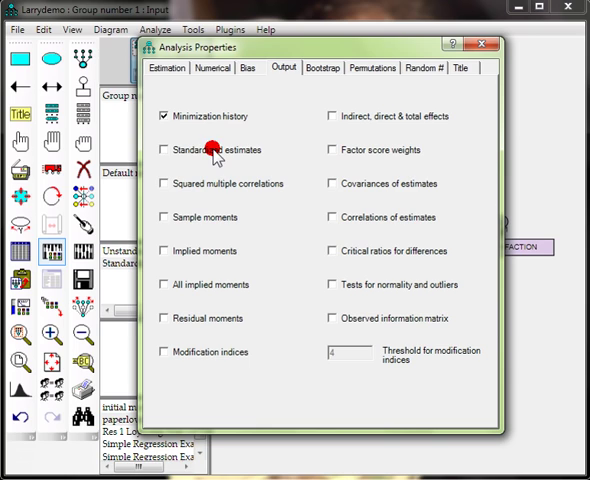
pyautogui.click(163, 150)
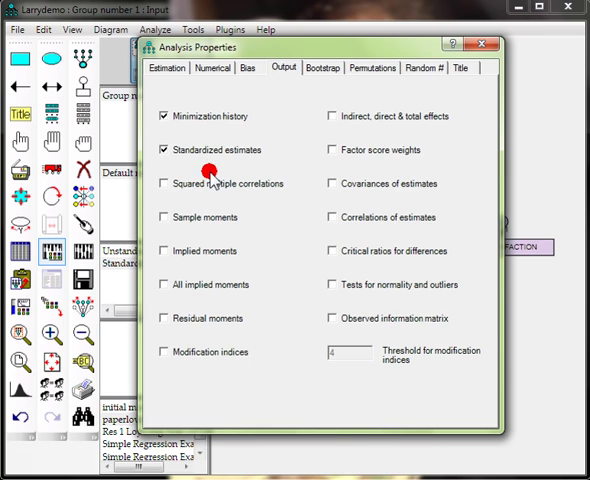
pyautogui.click(163, 183)
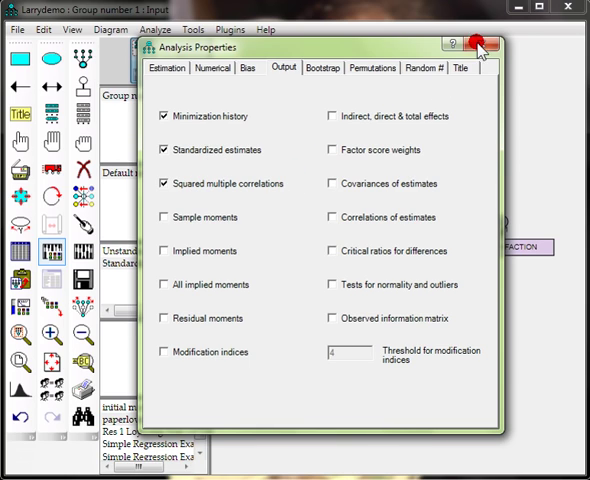
pyautogui.moveTo(483, 38)
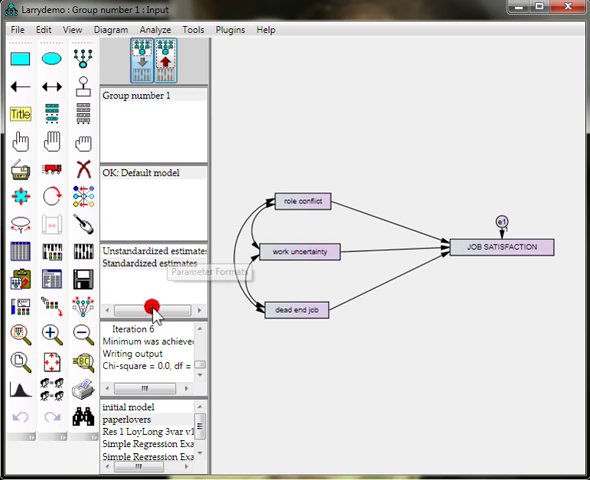
# Display standardized estimates on the path diagram and bring up the Amos text output
pyautogui.click(166, 60)
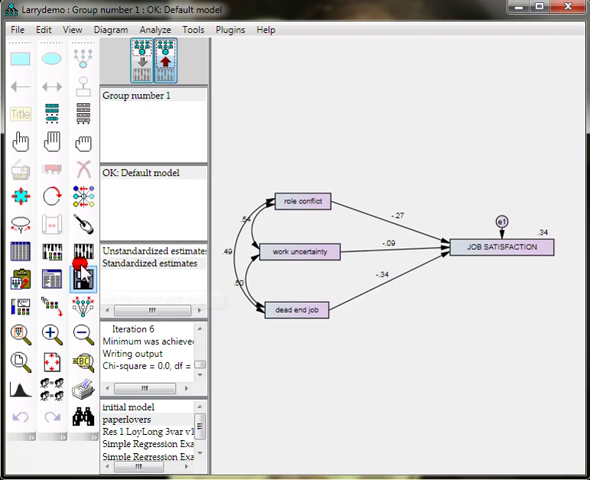
pyautogui.click(81, 277)
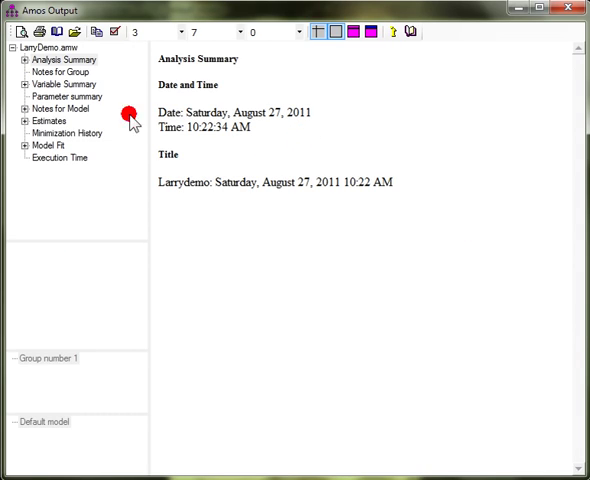
# Go to the Estimates section showing regression weights, standardized weights and covariances
pyautogui.click(48, 120)
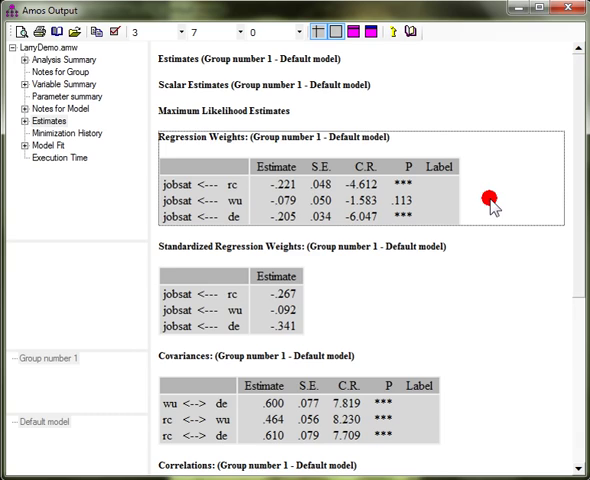
pyautogui.moveTo(403, 188)
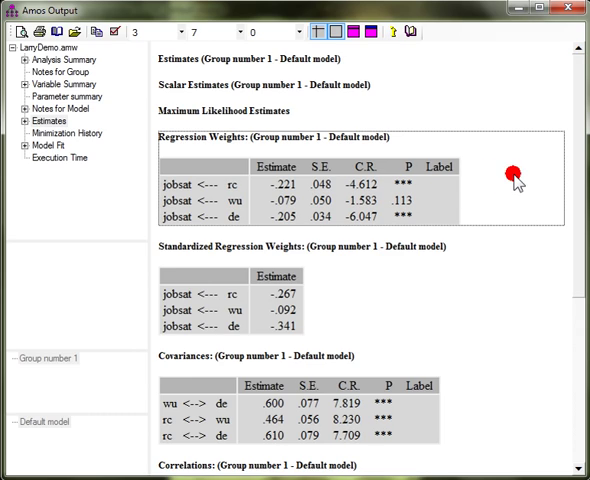
pyautogui.moveTo(500, 185)
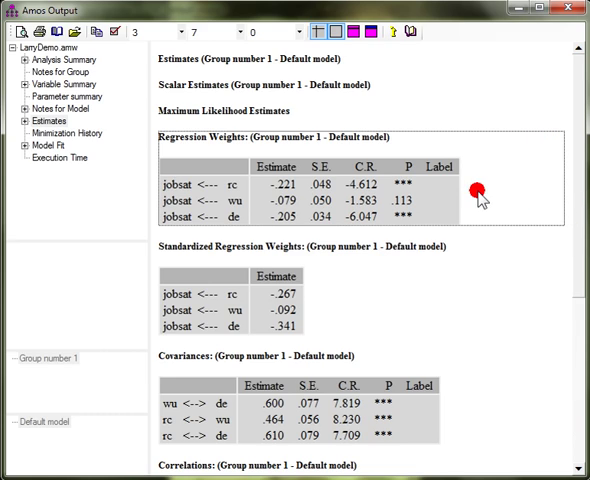
pyautogui.moveTo(477, 157)
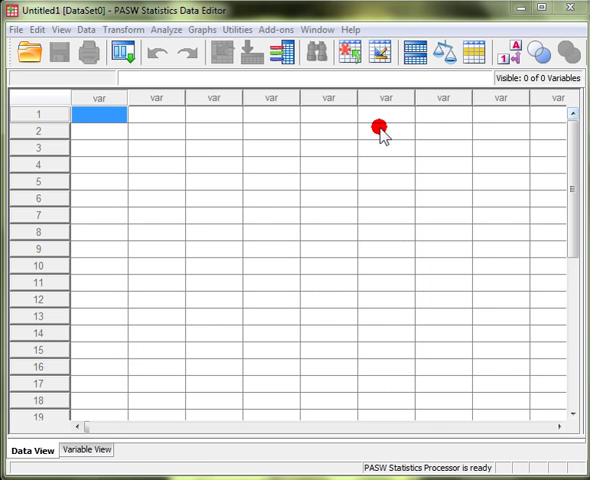
pyautogui.moveTo(165, 108)
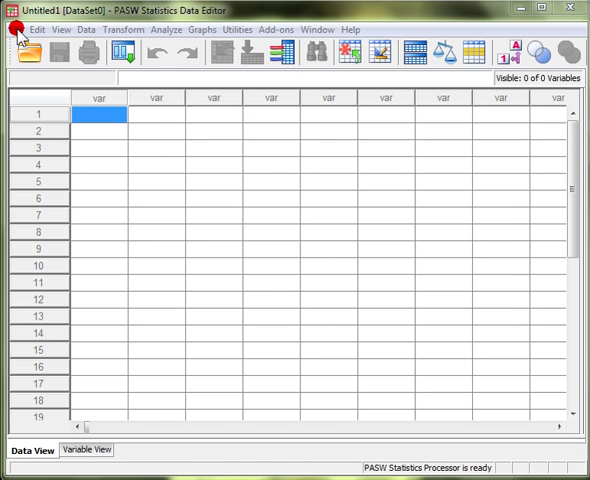
# Open Sohana_Constructs.sav in the PASW Data Editor via the File menu
pyautogui.click(15, 30)
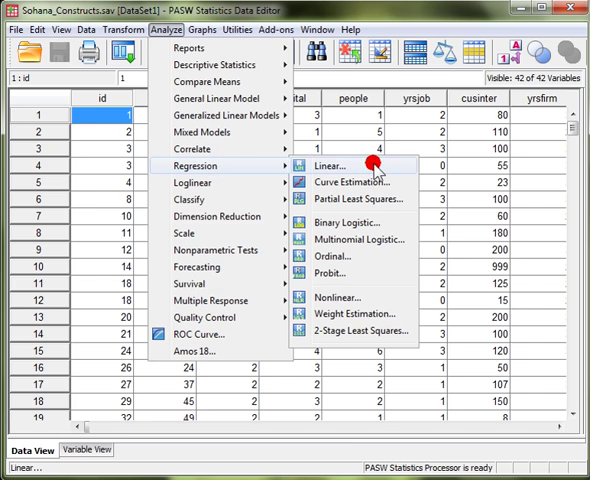
# Set up Linear regression with jobsat as dependent and rd, wu, rc as independents
pyautogui.click(320, 166)
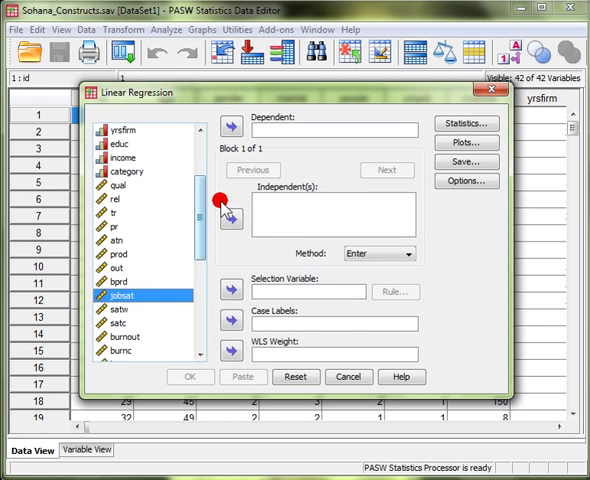
pyautogui.click(229, 128)
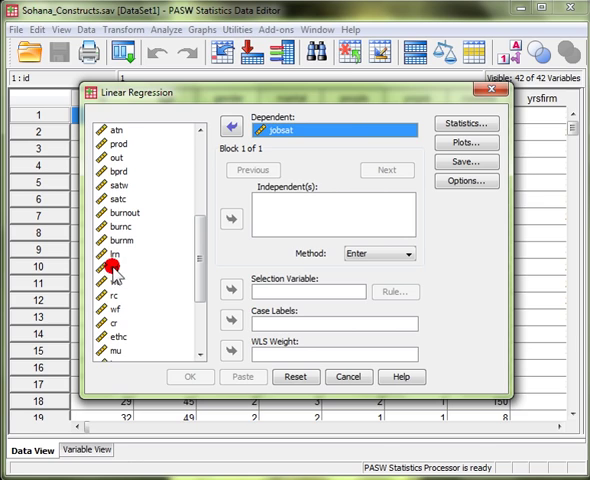
pyautogui.click(130, 290)
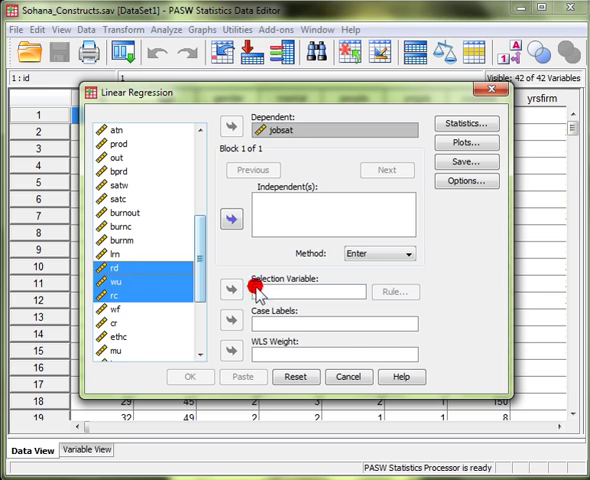
pyautogui.click(230, 219)
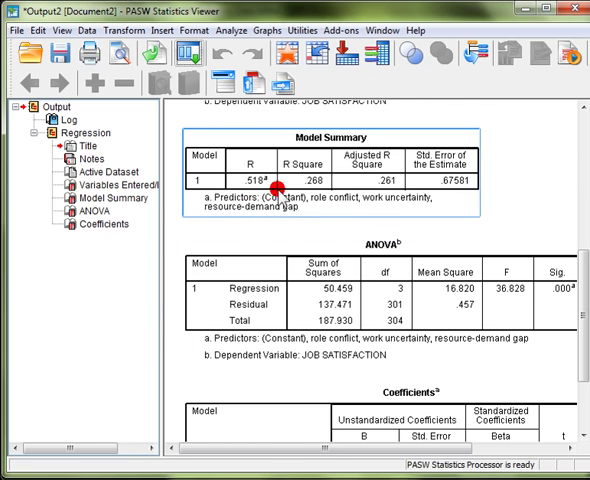
pyautogui.moveTo(320, 190)
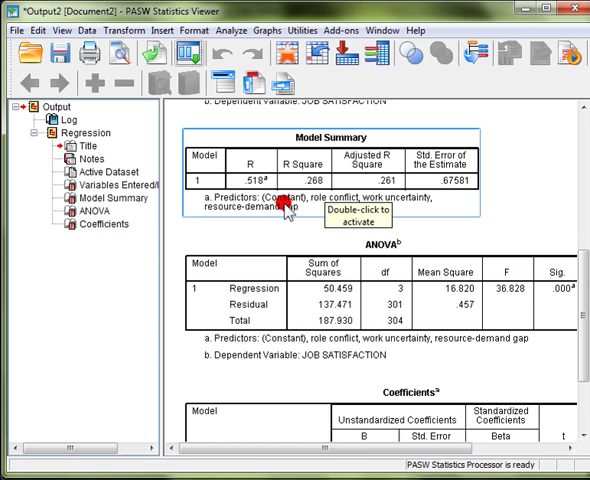
pyautogui.scroll(-3)
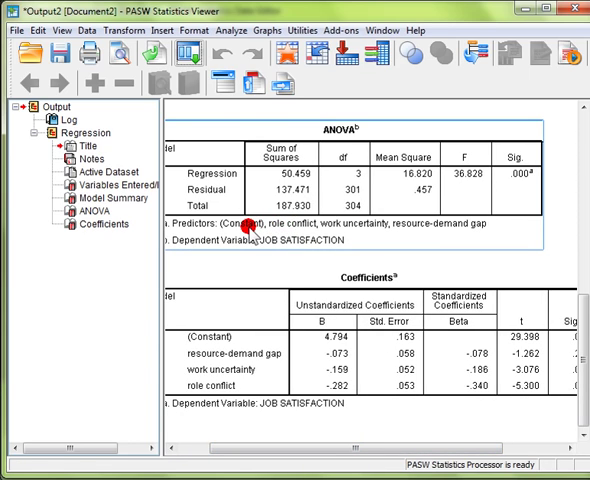
pyautogui.moveTo(345, 233)
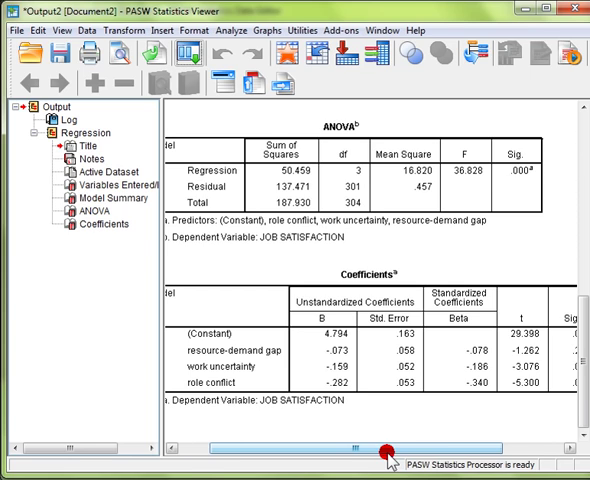
pyautogui.moveTo(242, 352)
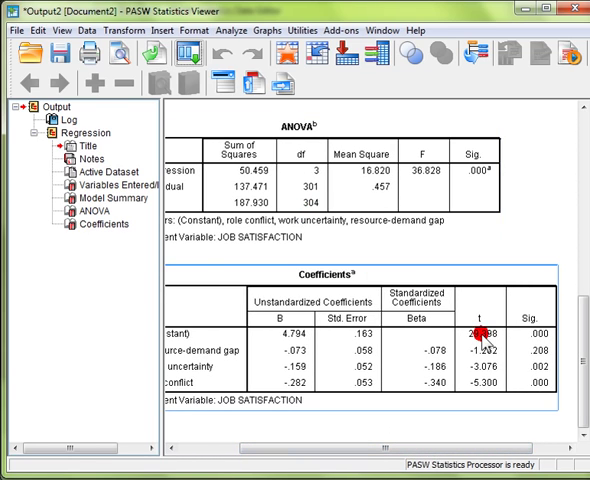
pyautogui.moveTo(527, 326)
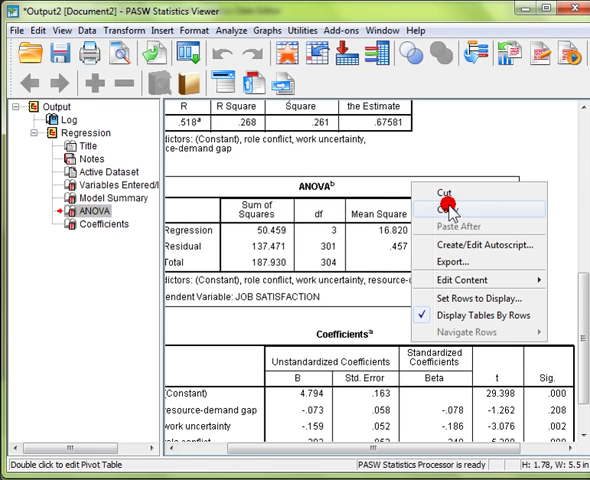
pyautogui.moveTo(532, 155)
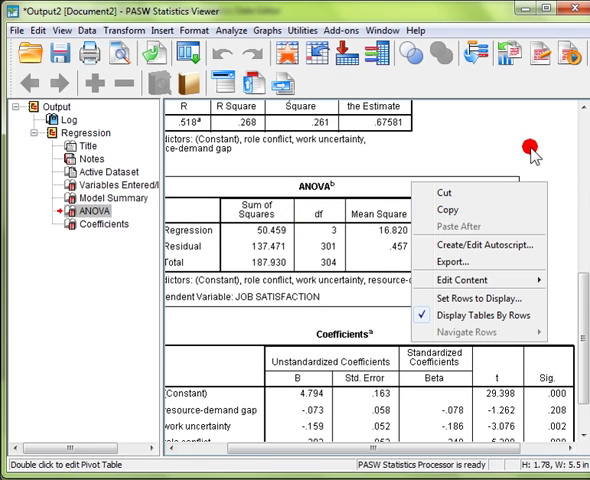